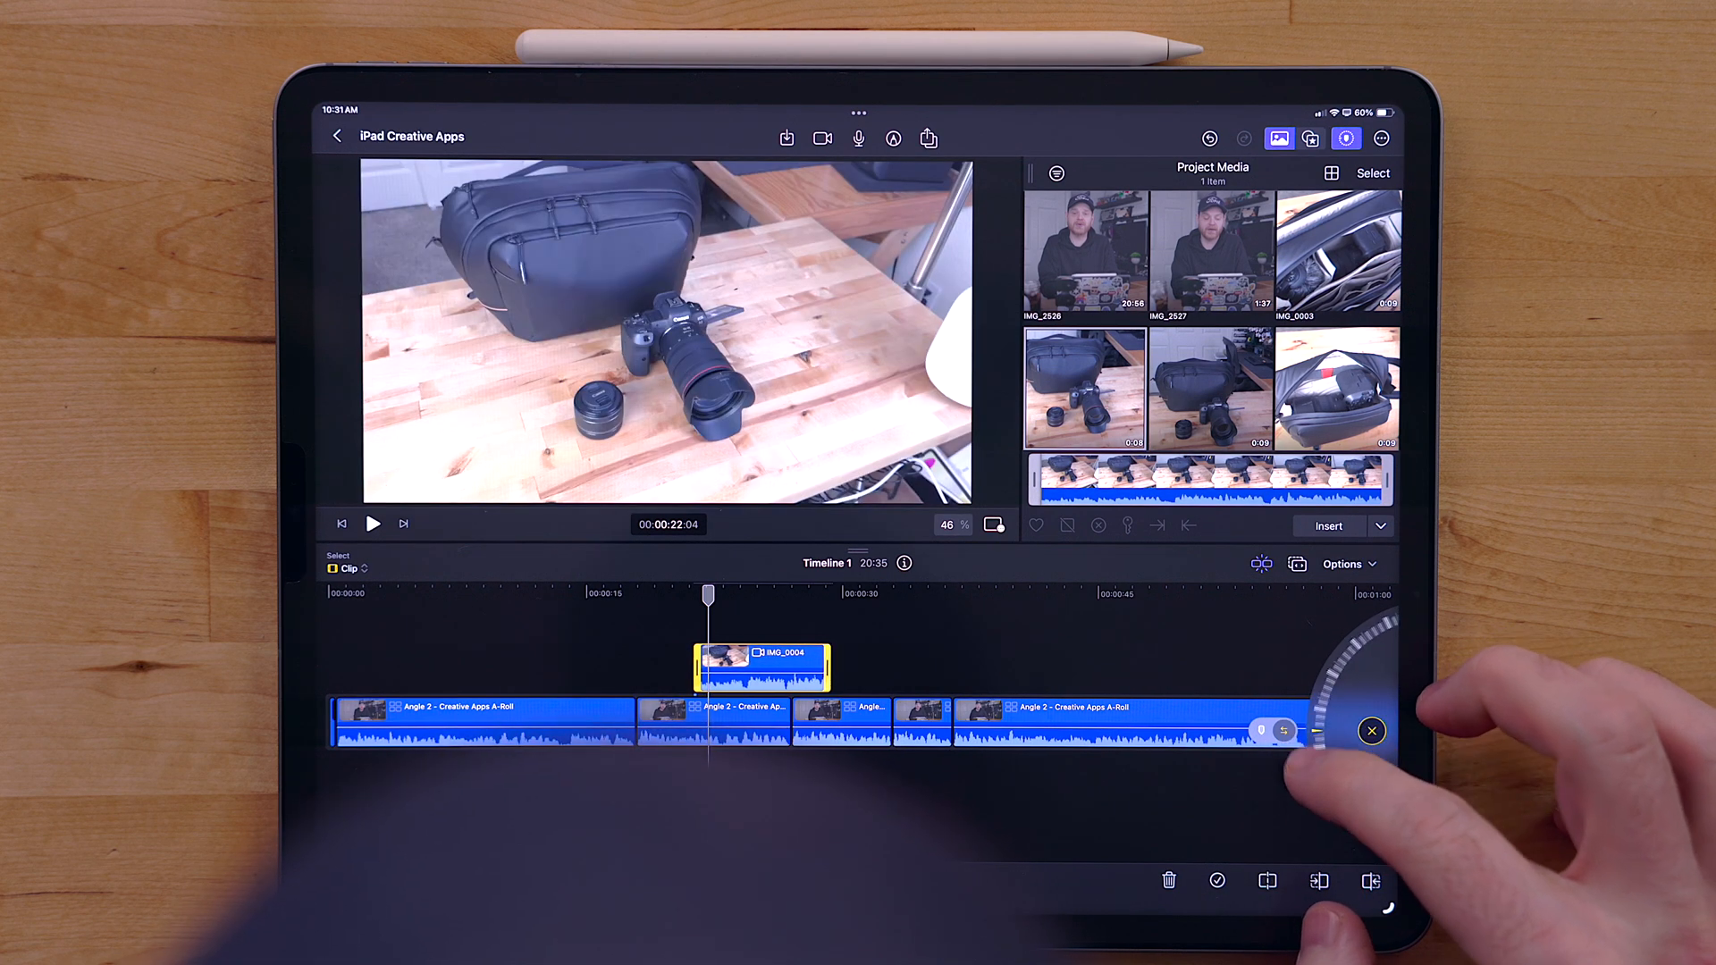
Step: Delete the connected IMG_0004 camera-bag clip above the A-roll storyline
left_click(1371, 731)
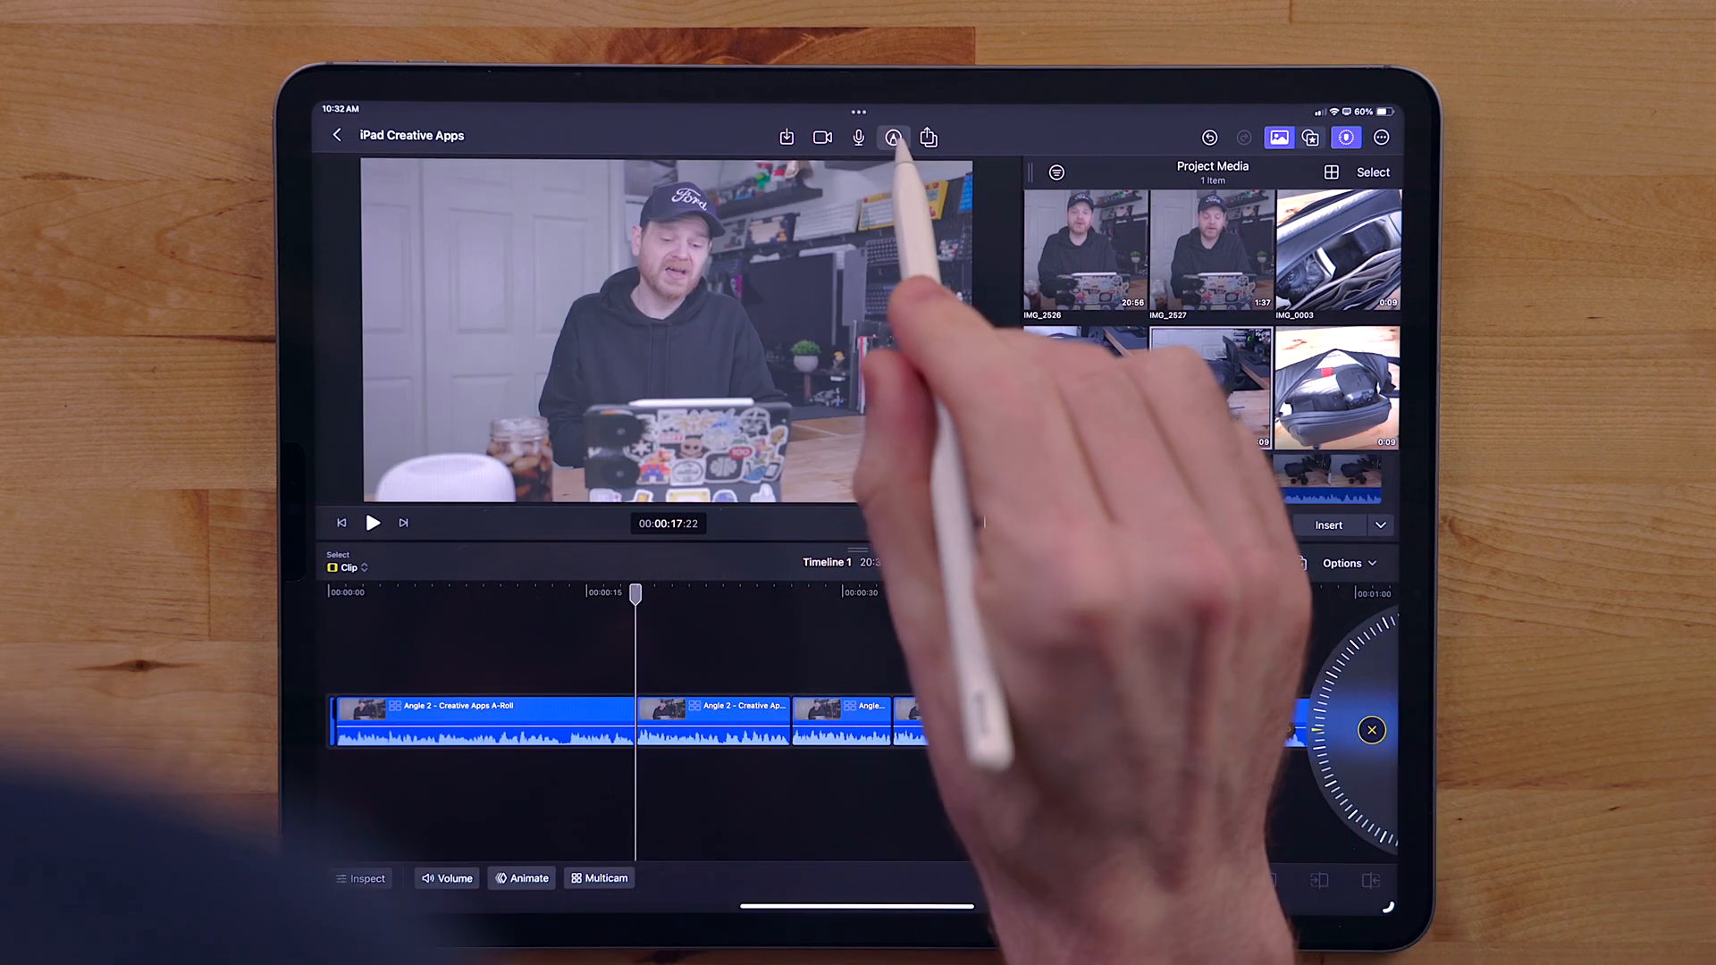
Step: Draw a red stroke over the talking-head footage as a Live Drawing clip, then select the first A-roll clip
left_click(894, 138)
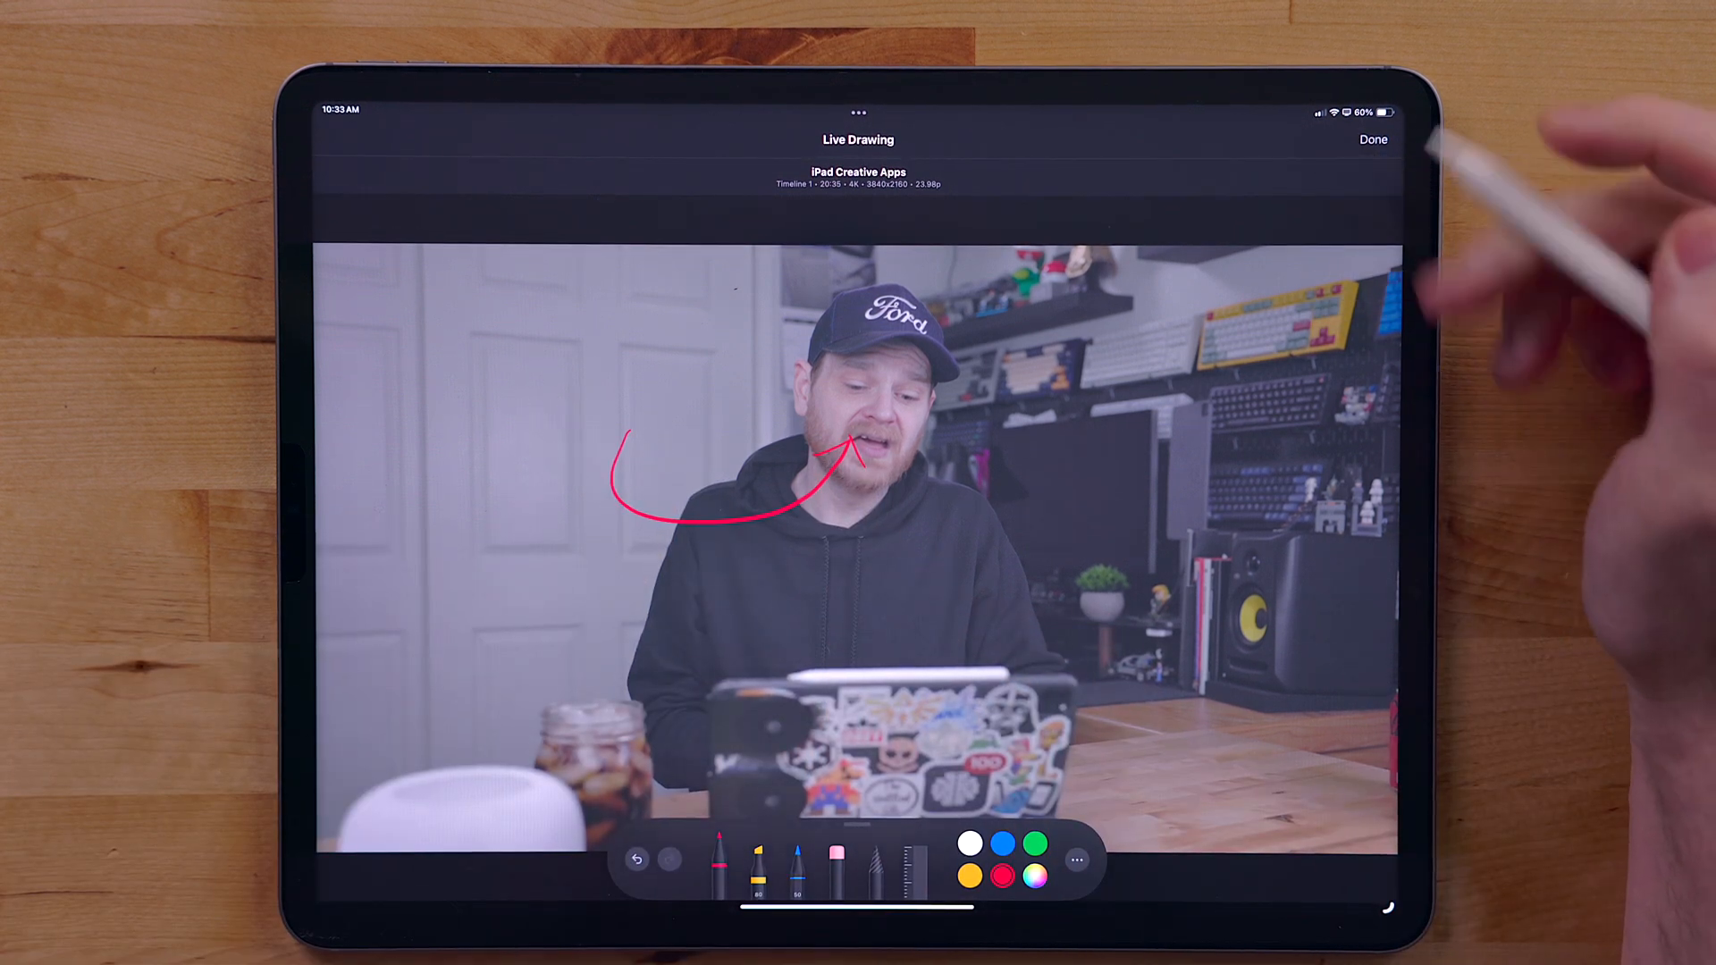
left_click(1372, 139)
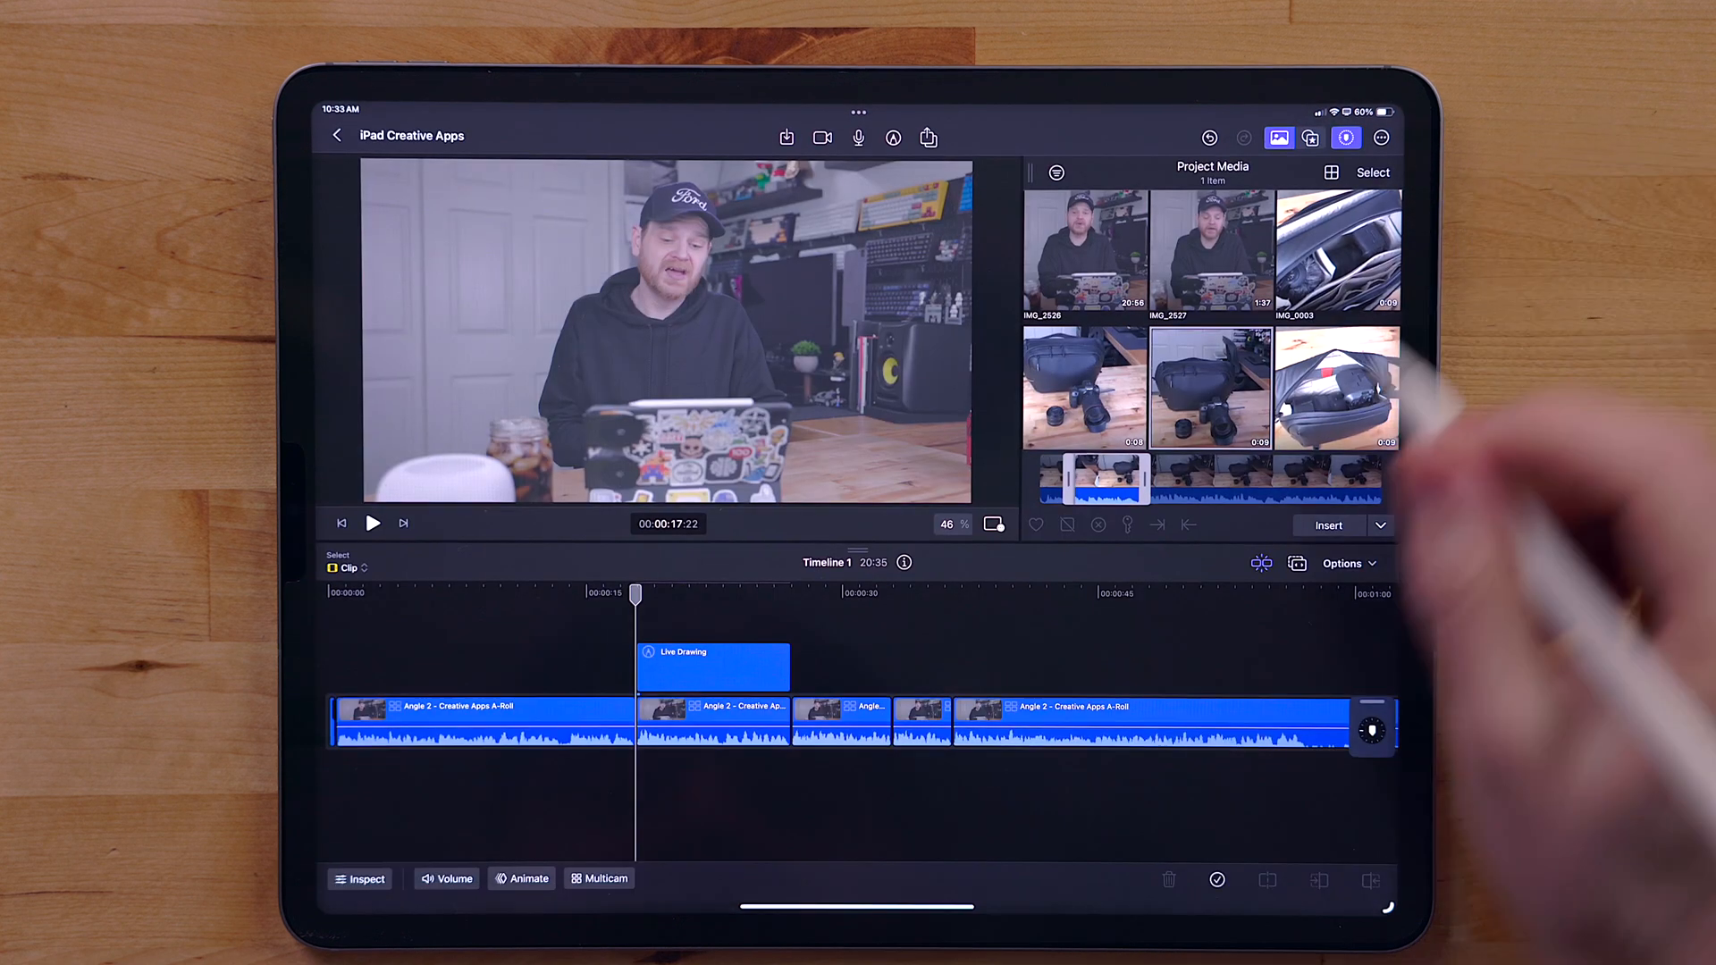
left_click(372, 524)
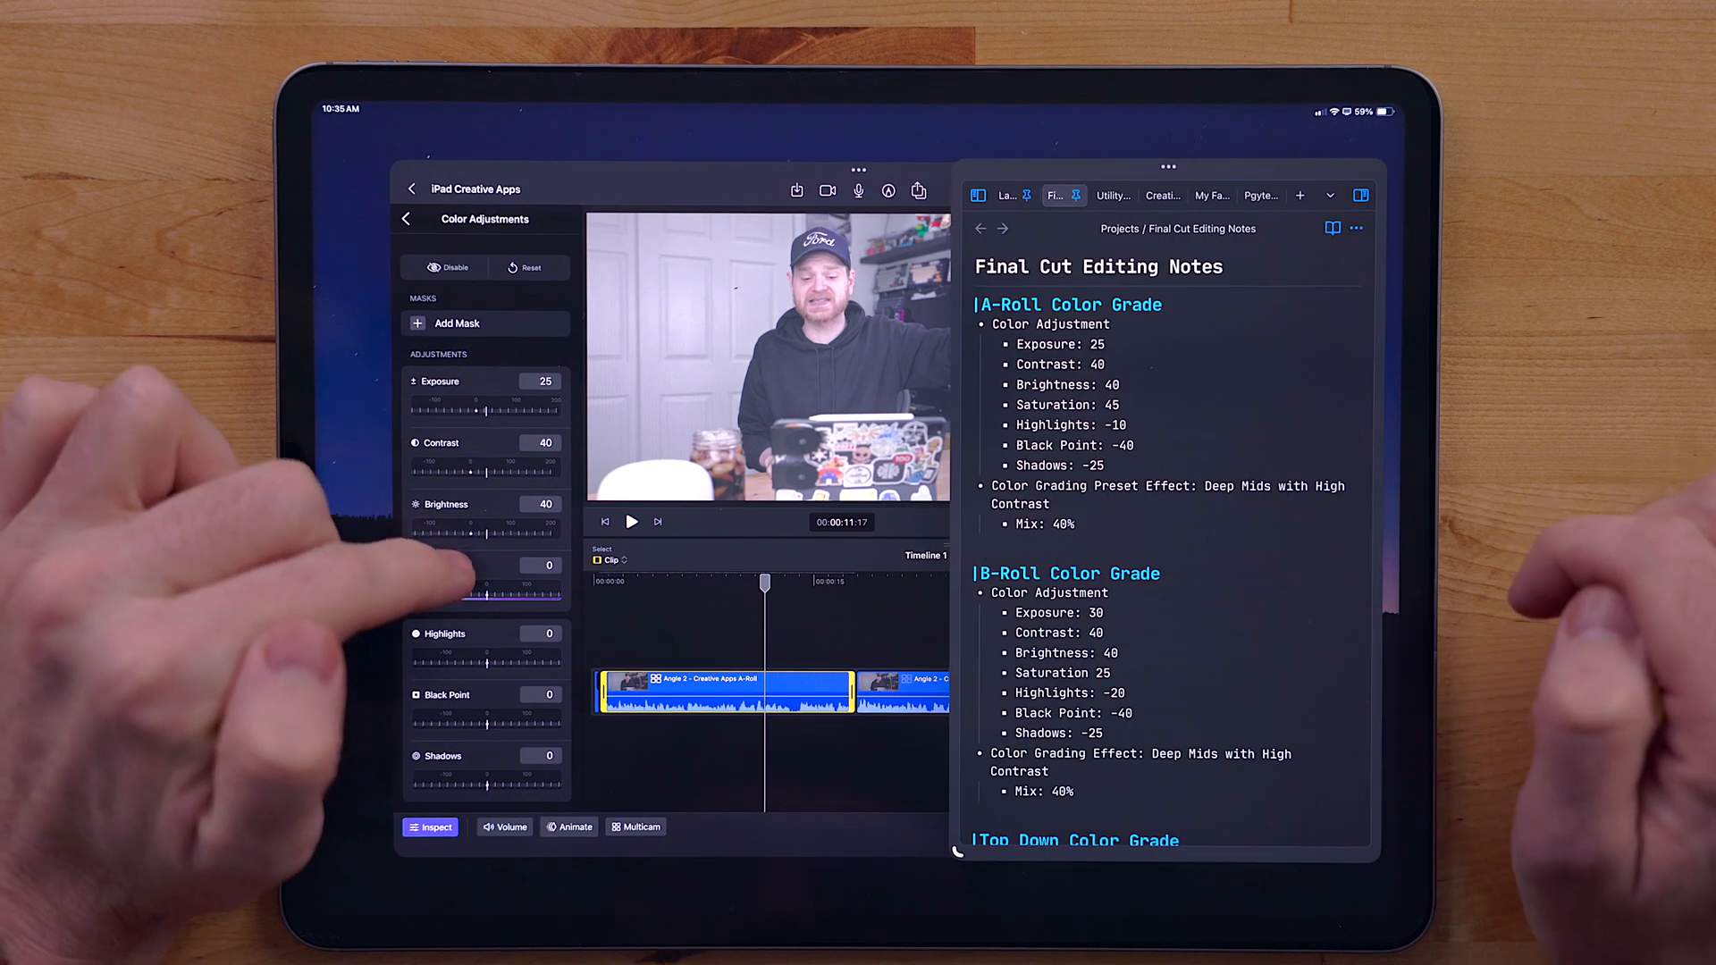
Step: Adjust the A-roll clip's colour in Color Adjustments toward exposure 25, contrast 40, brightness 40
left_click(544, 567)
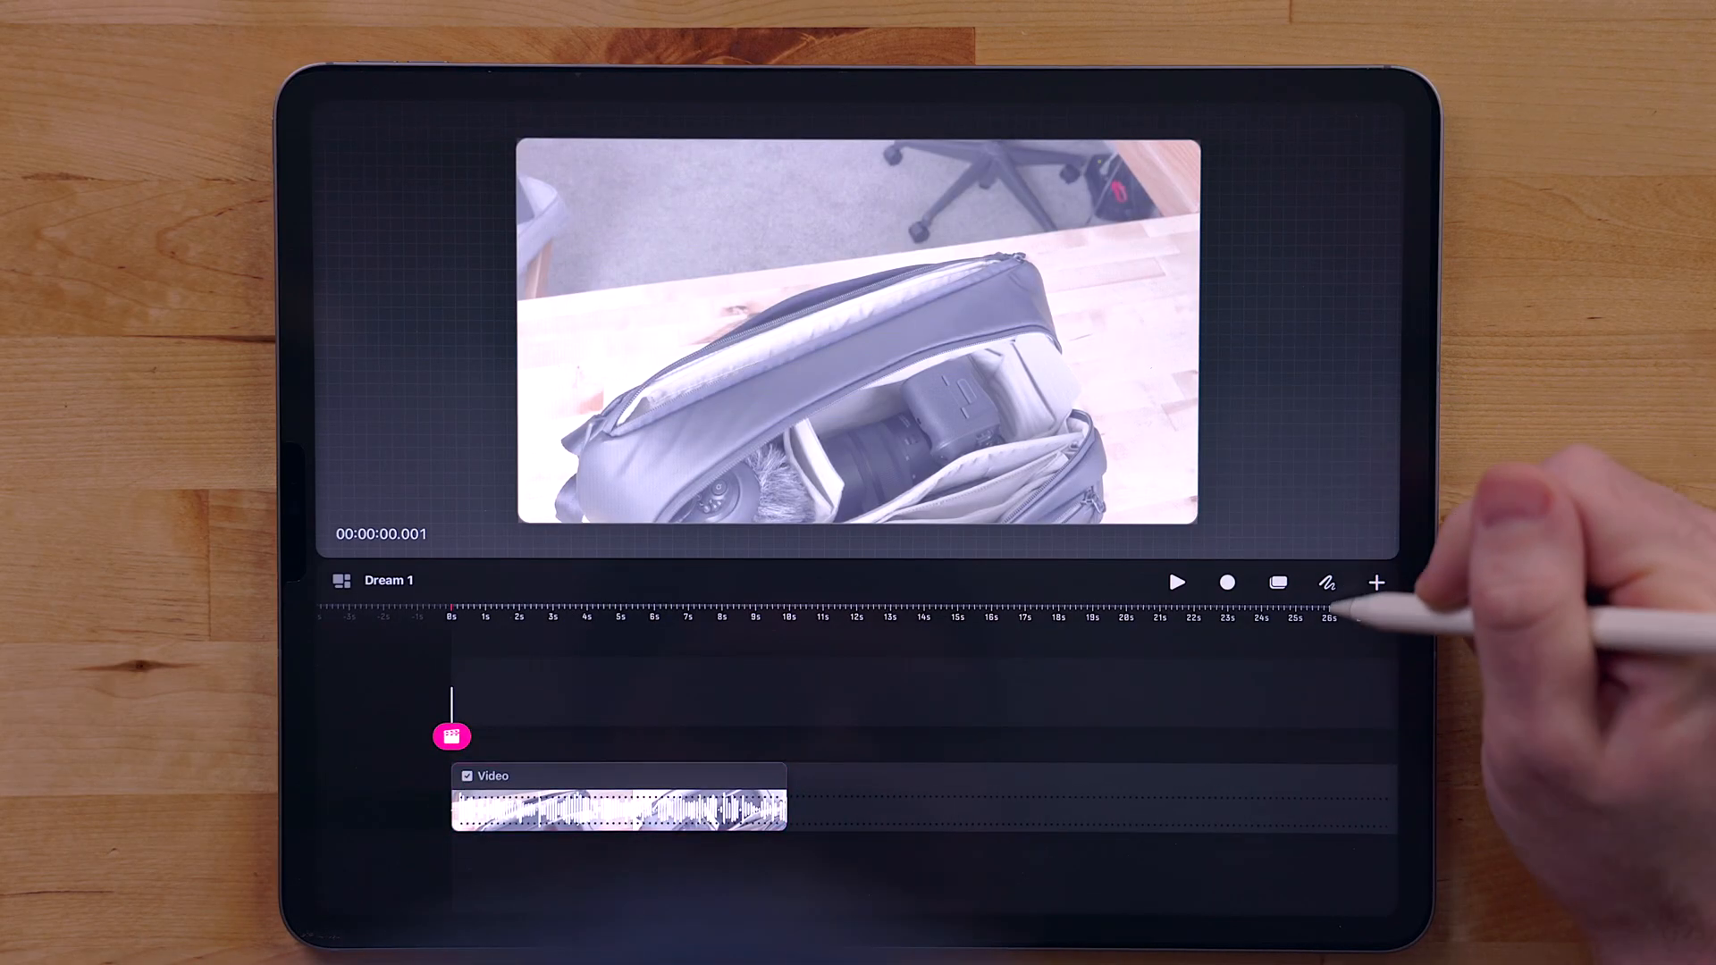
Step: Enter Draw & Paint mode over the camera-bag video to sketch the magenta ellipse
left_click(1327, 583)
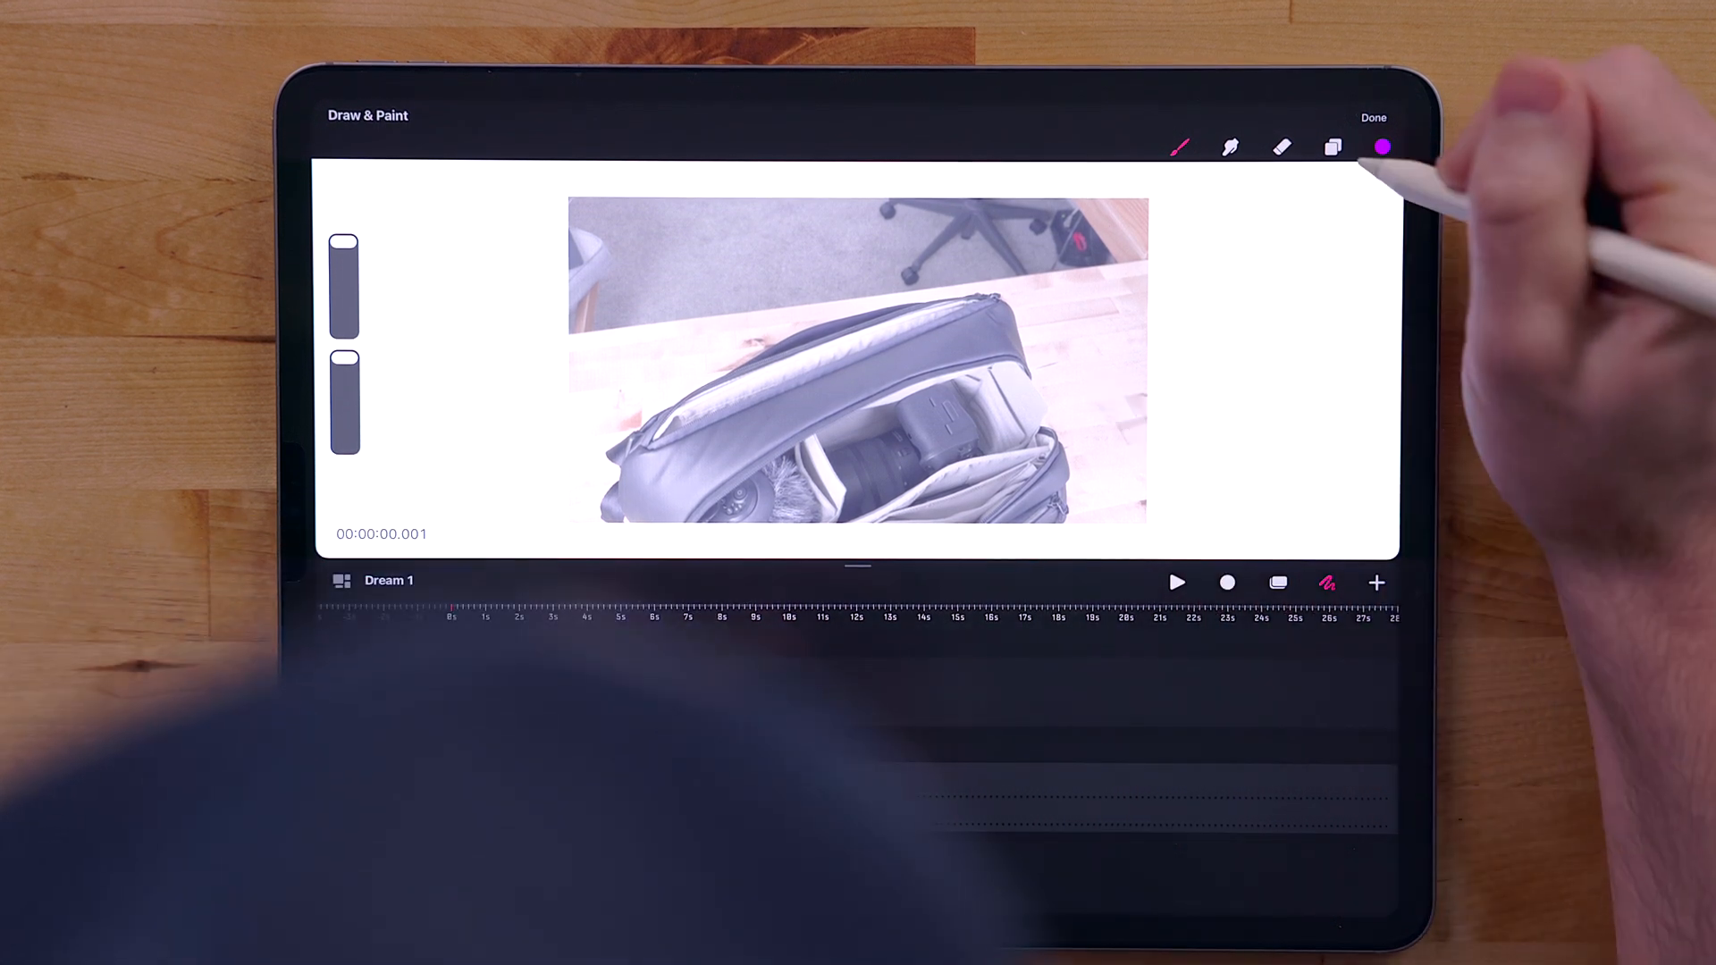
mouse_move(1378, 176)
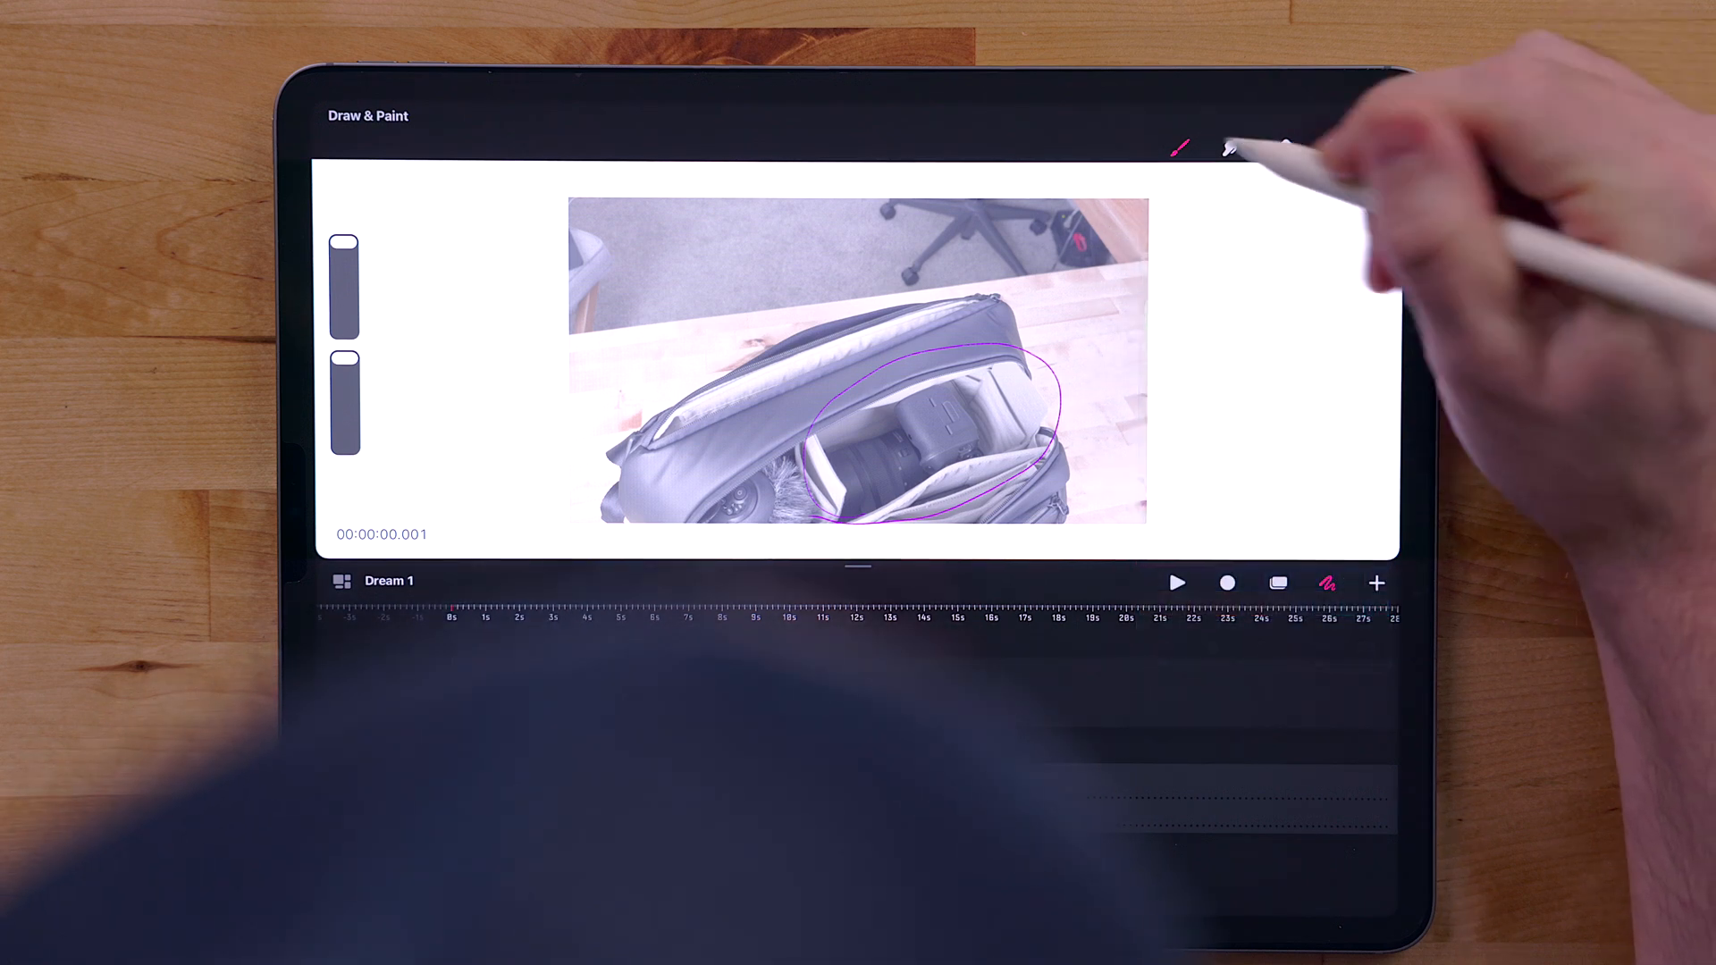
Step: Choose a textured Artistic brush from the Brushes library for the bold magenta circle
left_click(1178, 149)
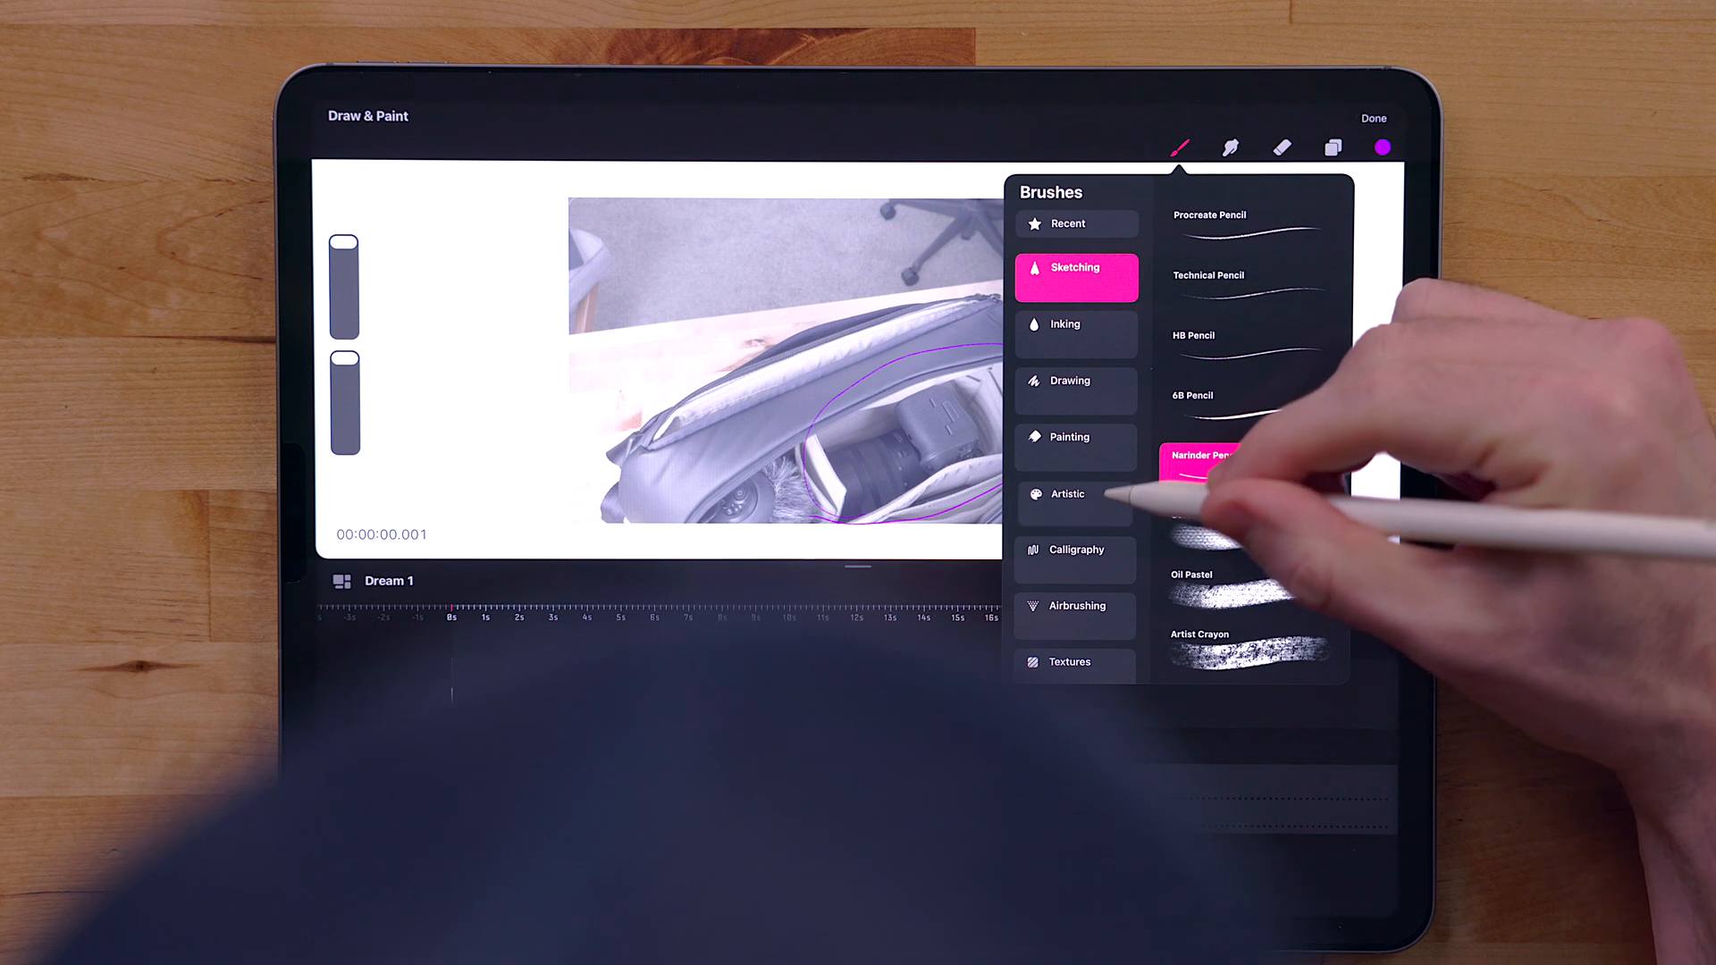
left_click(1075, 493)
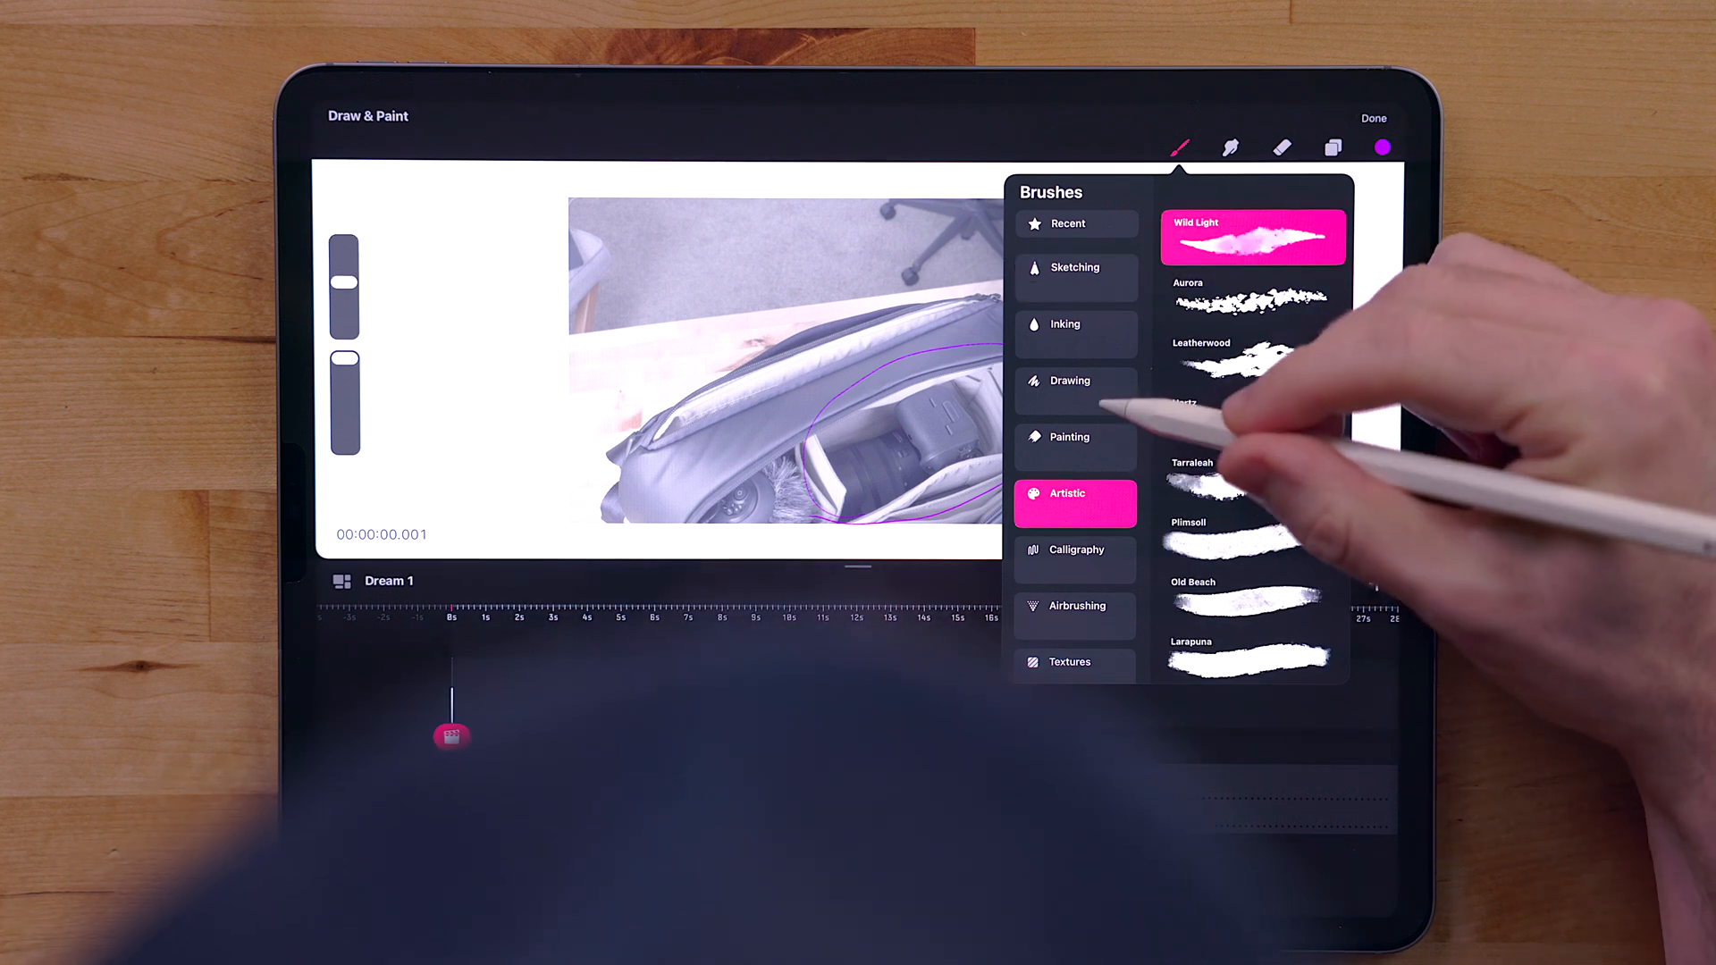
left_click(1074, 391)
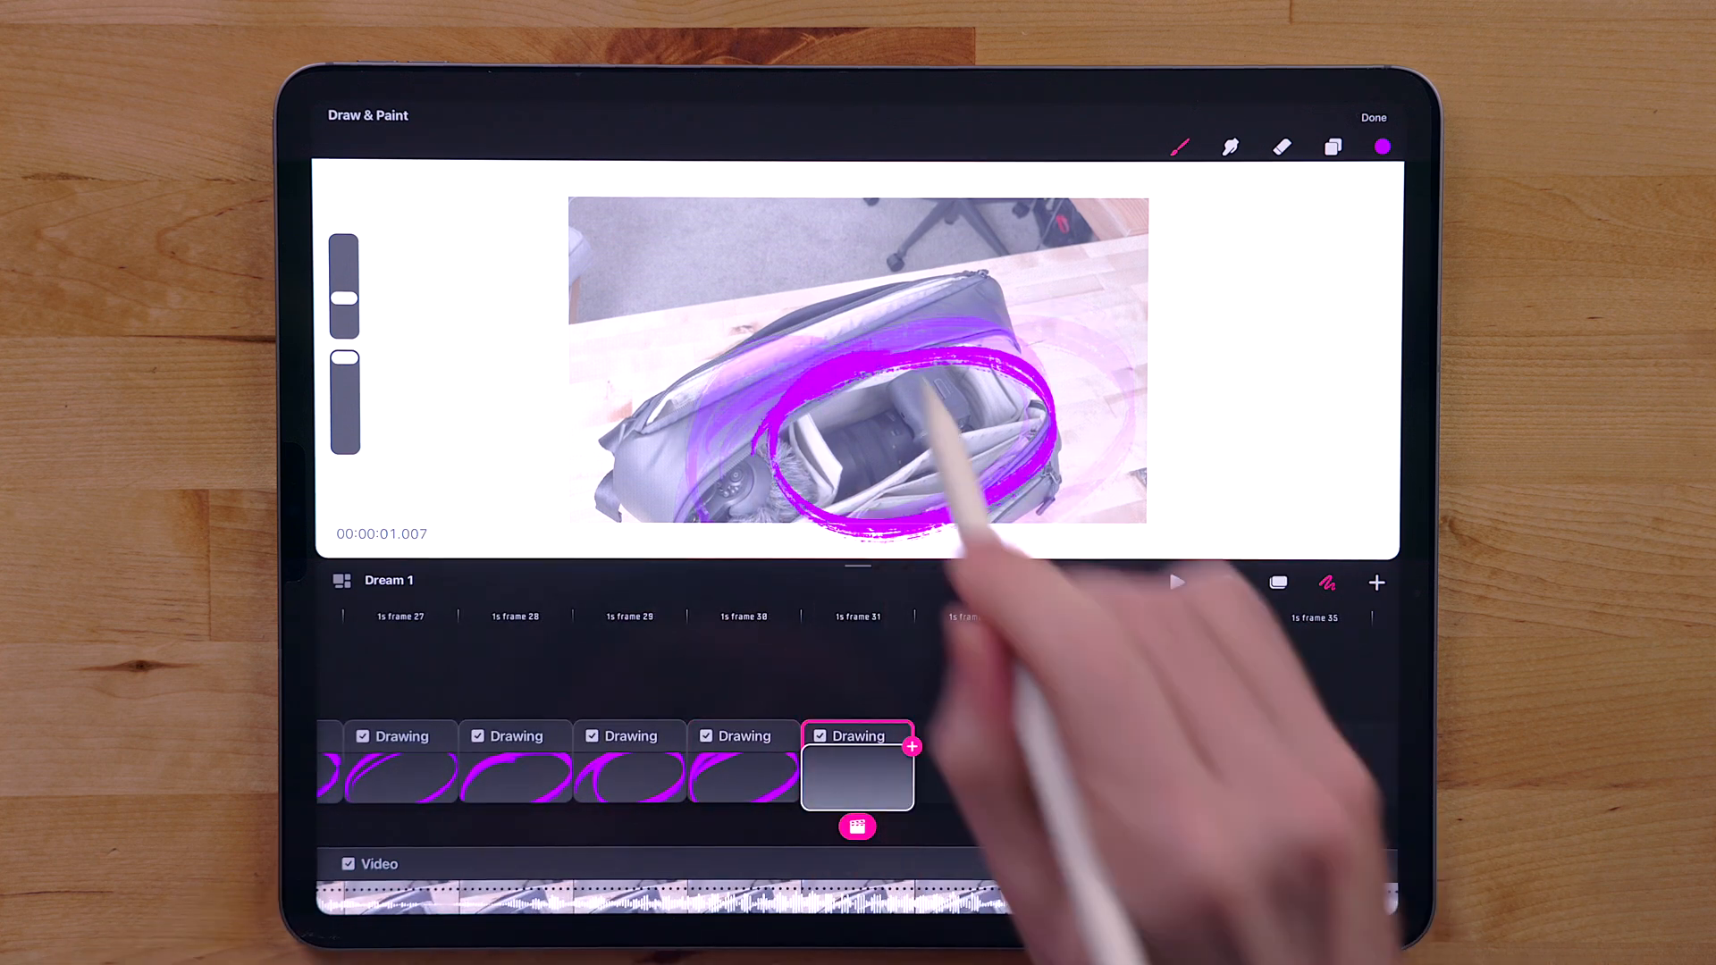
Step: Leave painting mode and set the Camera title track's blend mode to Overlay
left_click(1176, 583)
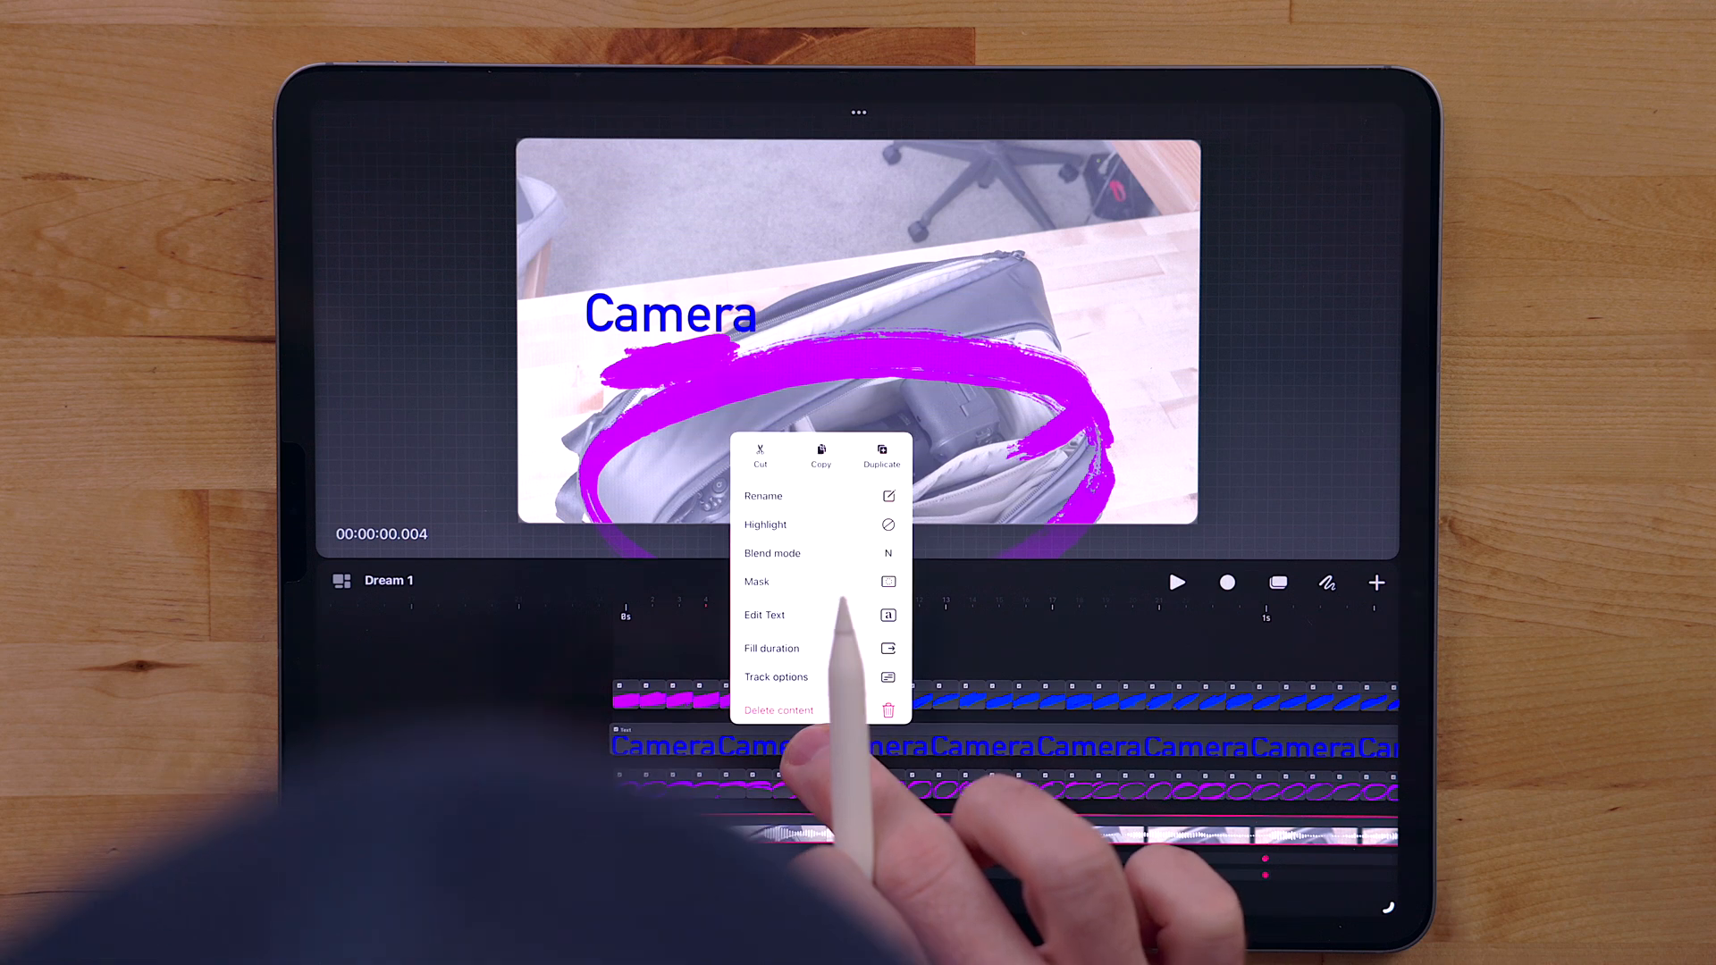
left_click(772, 556)
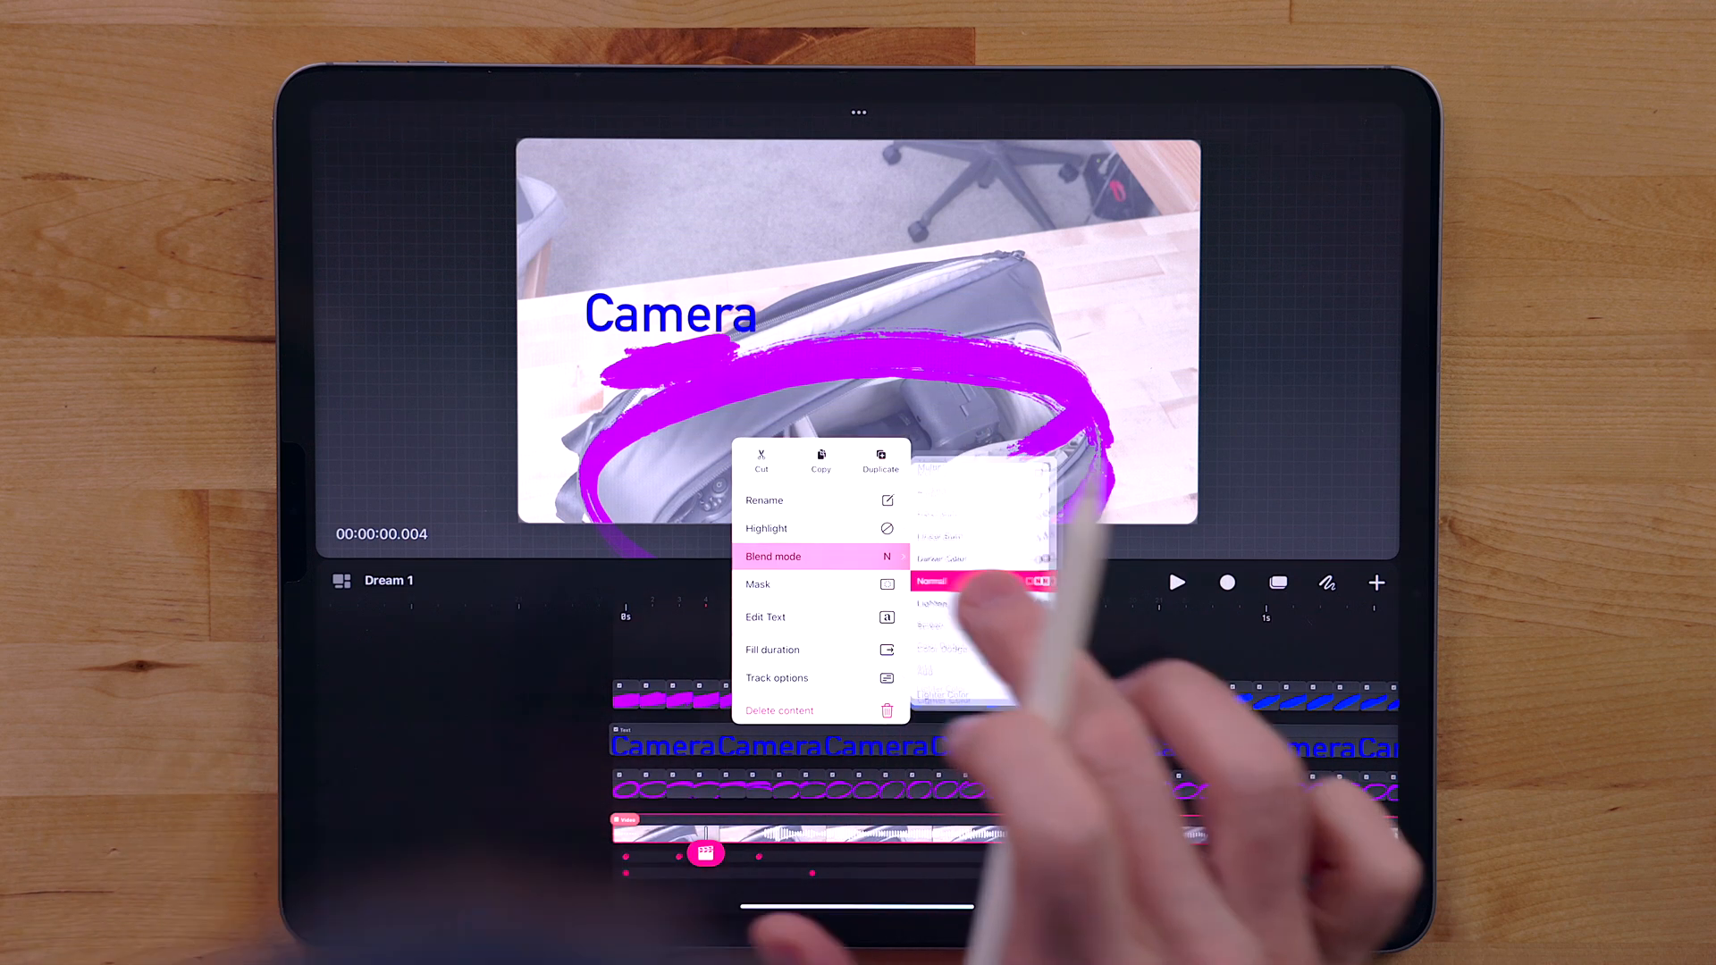
left_click(772, 556)
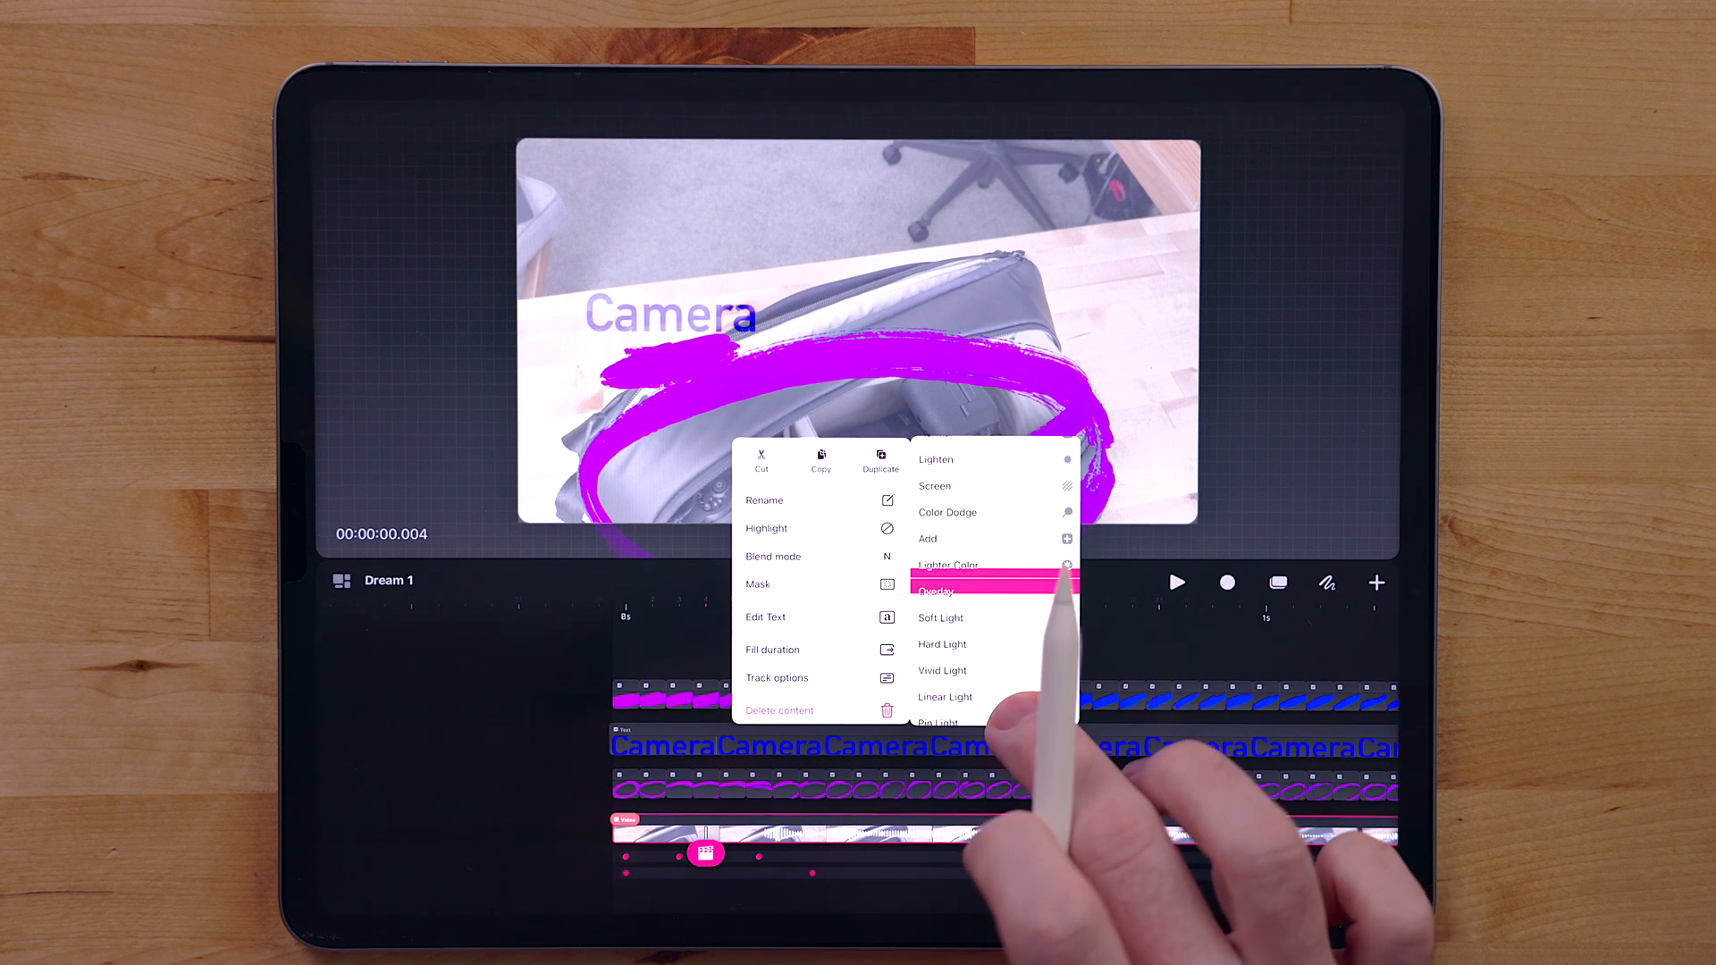
left_click(935, 592)
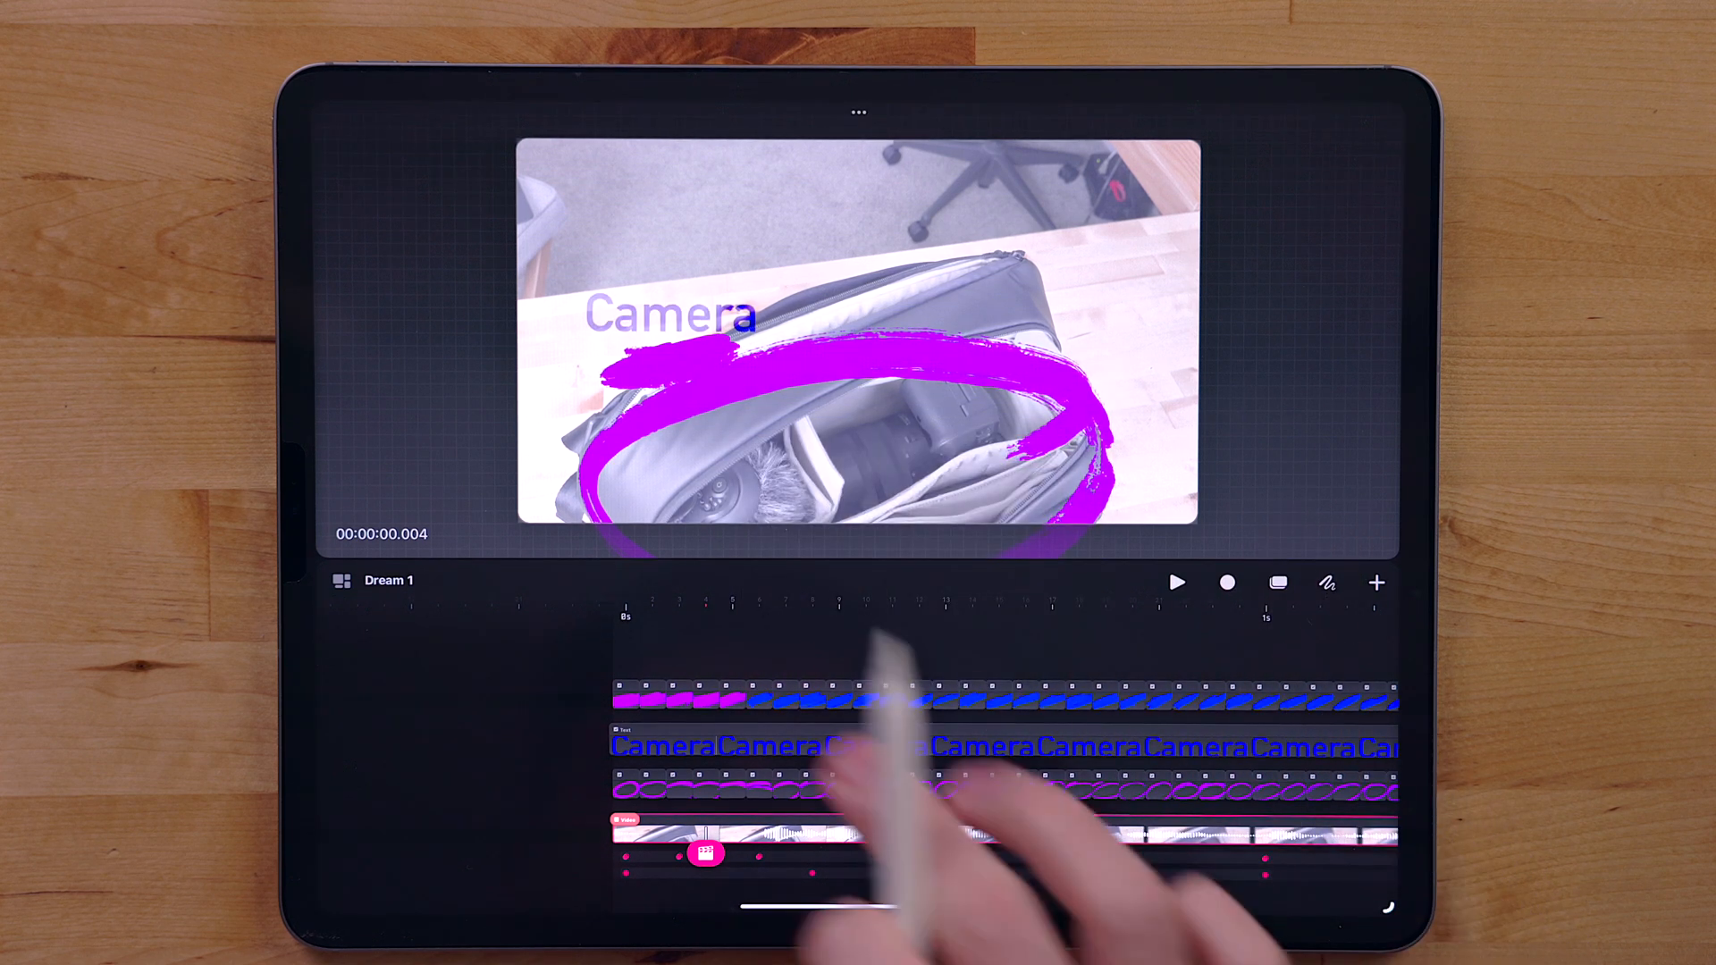